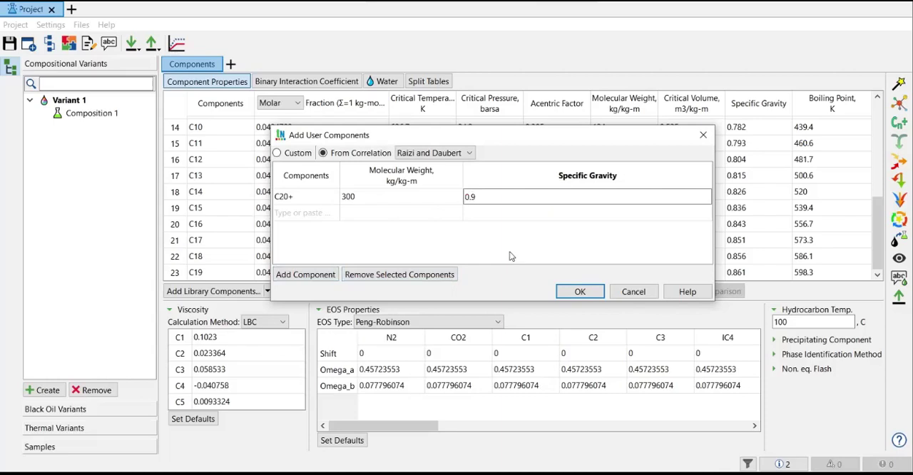
Confirm adding the C20+ user component with molecular weight 300 and specific gravity 0.9
{"action": "left_click", "coordinate": [580, 291]}
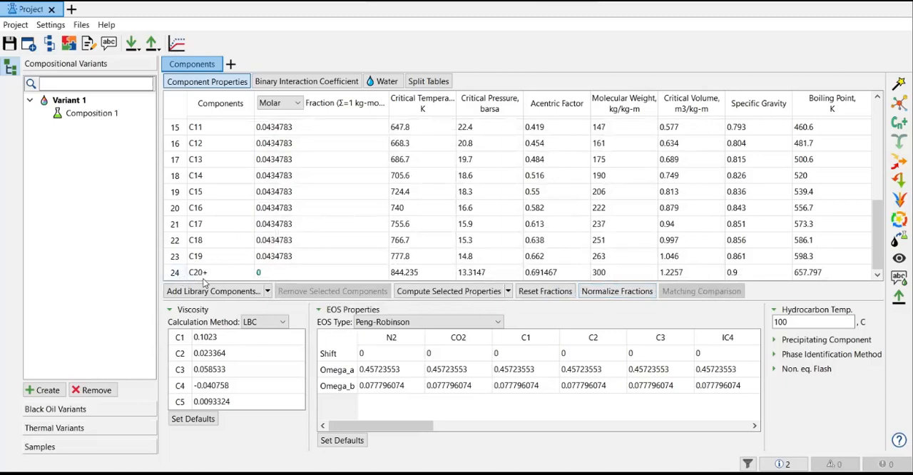
{"action": "mouse_move", "coordinate": [320, 284]}
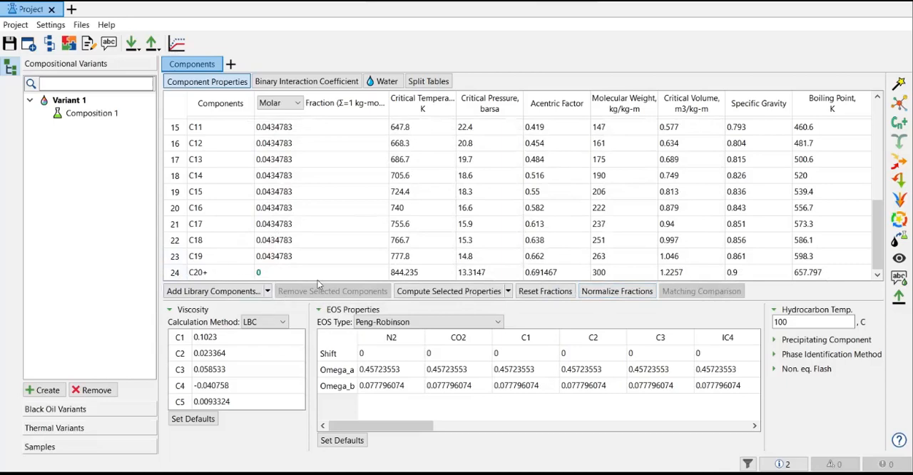
{"action": "scroll", "scroll_direction": "up", "scroll_amount": 3}
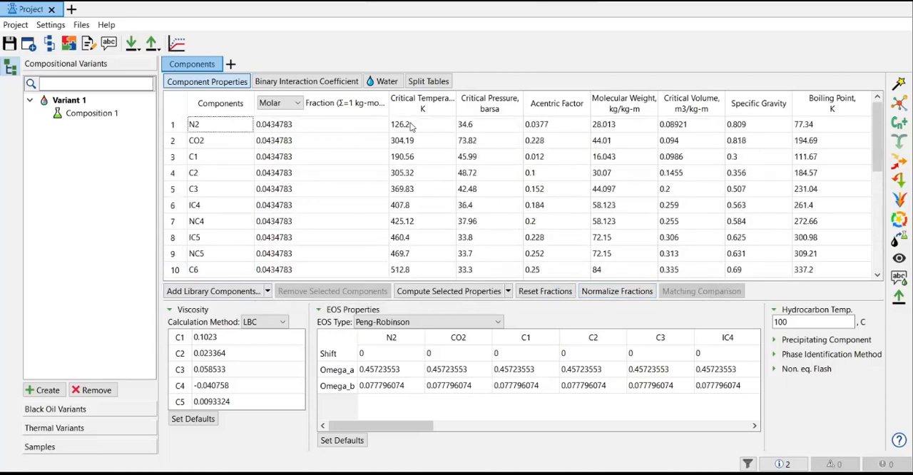
{"action": "mouse_move", "coordinate": [435, 111]}
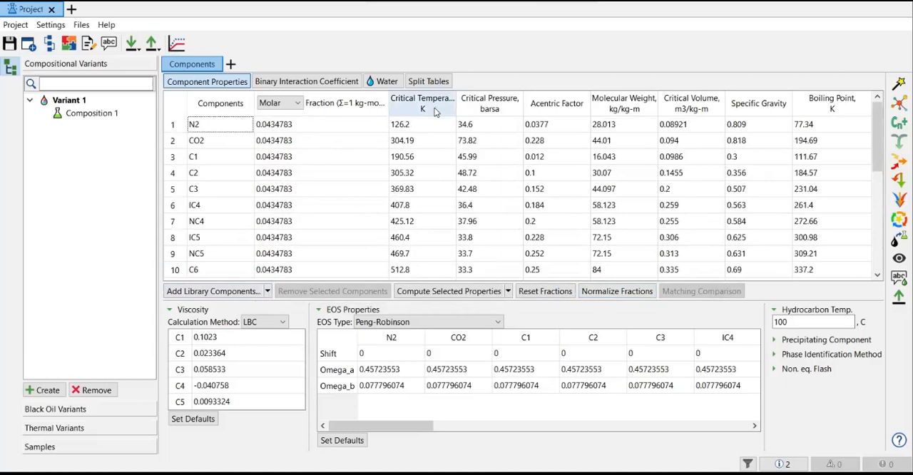
{"action": "mouse_move", "coordinate": [556, 105]}
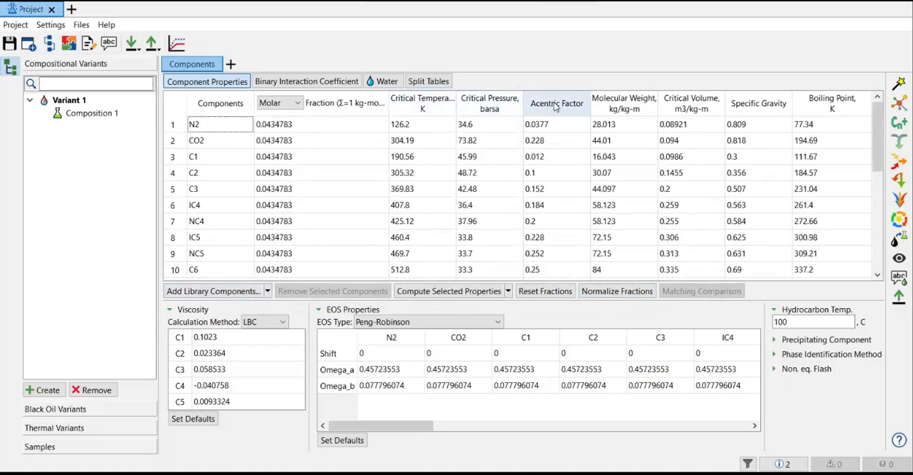
{"action": "mouse_move", "coordinate": [625, 106]}
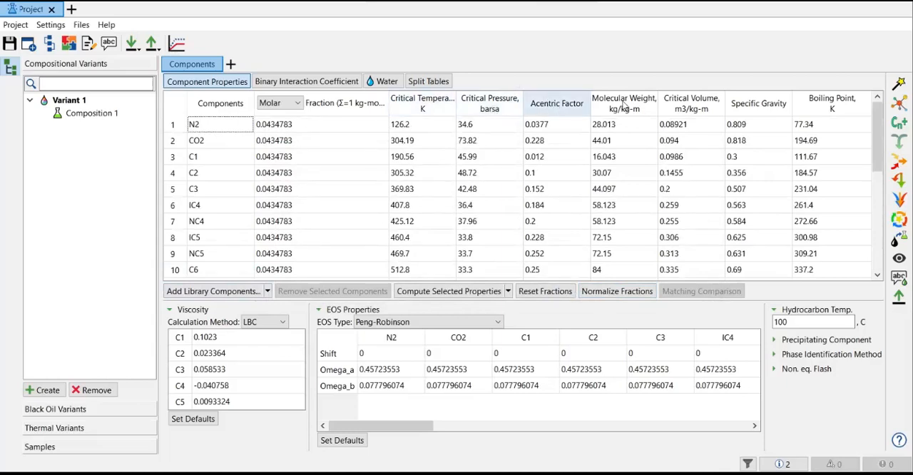
{"action": "mouse_move", "coordinate": [722, 134]}
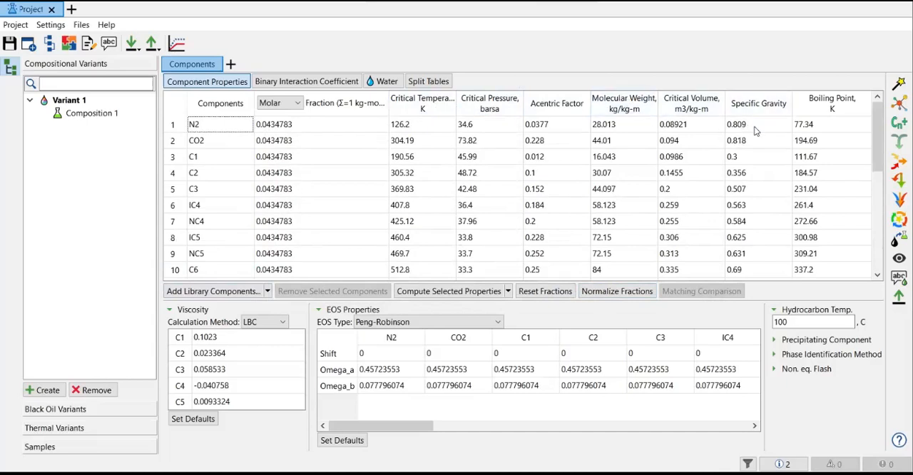
{"action": "mouse_move", "coordinate": [433, 167]}
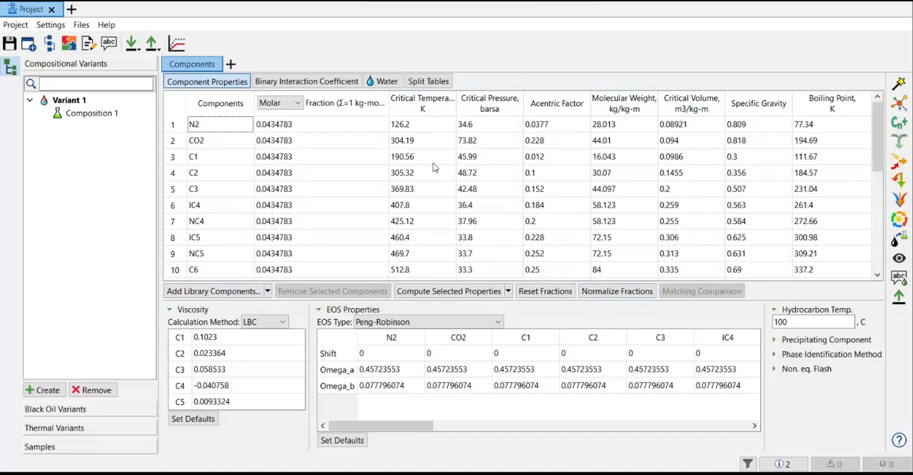
{"action": "mouse_move", "coordinate": [431, 166]}
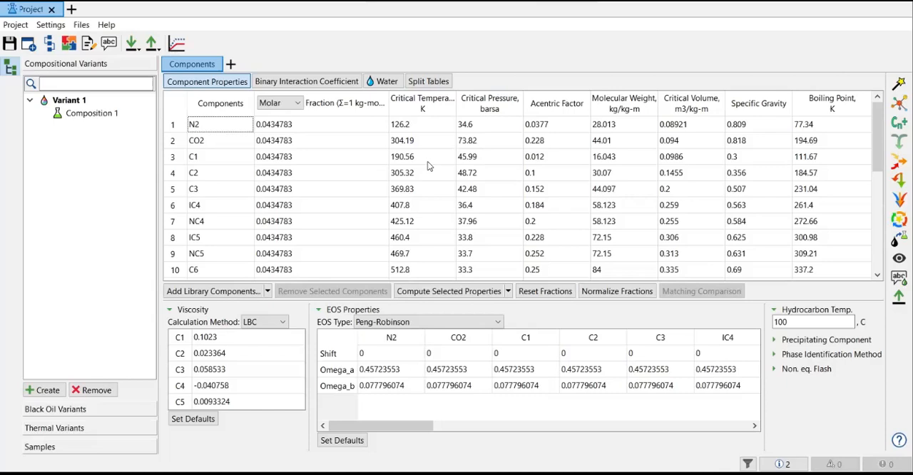
{"action": "scroll", "scroll_direction": "down", "scroll_amount": 3}
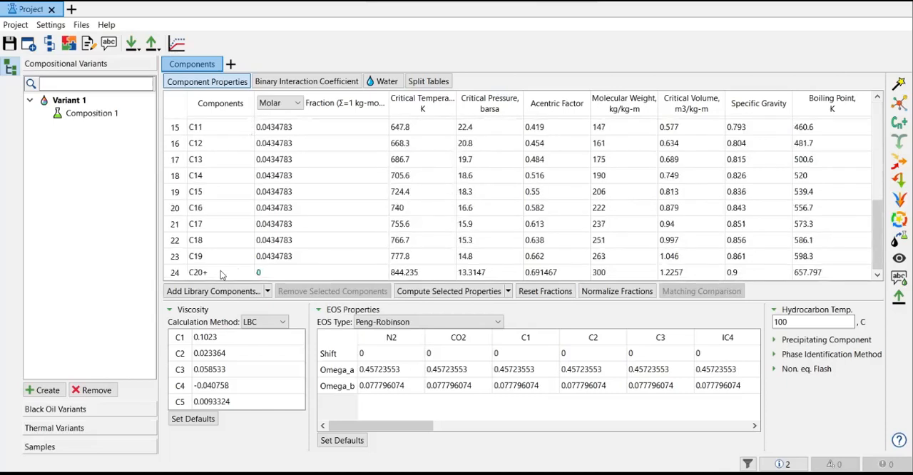
{"action": "mouse_move", "coordinate": [419, 268]}
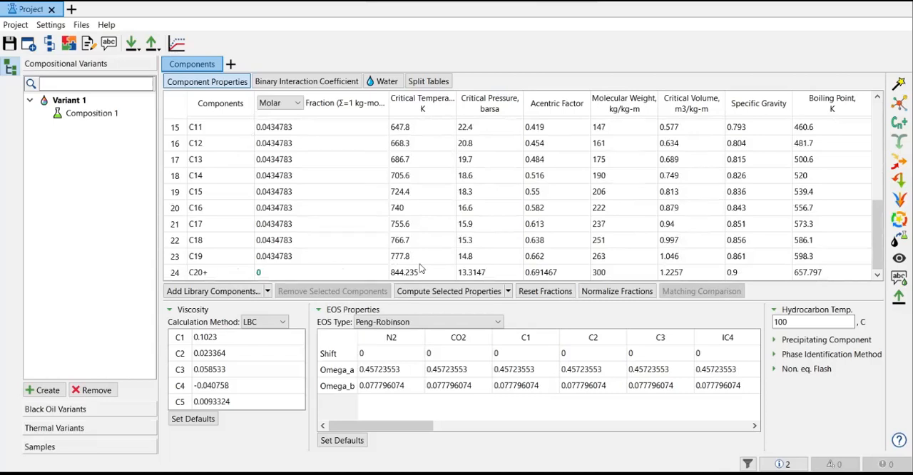
{"action": "mouse_move", "coordinate": [425, 268]}
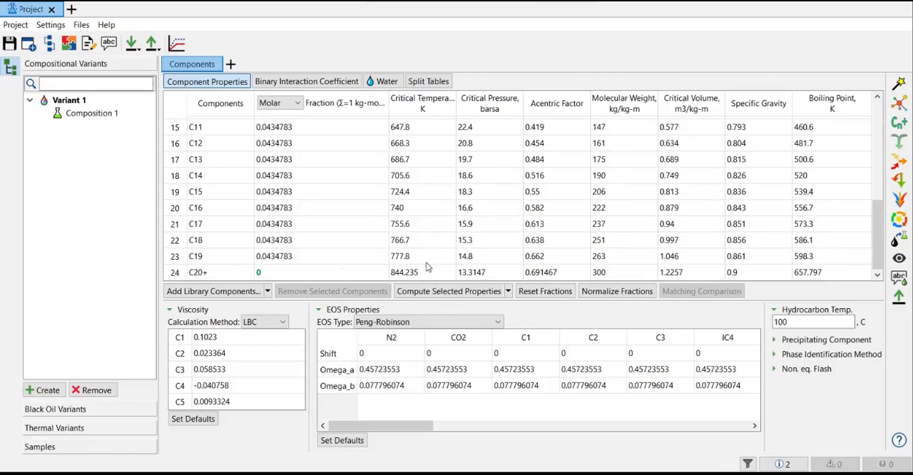
{"action": "mouse_move", "coordinate": [221, 291]}
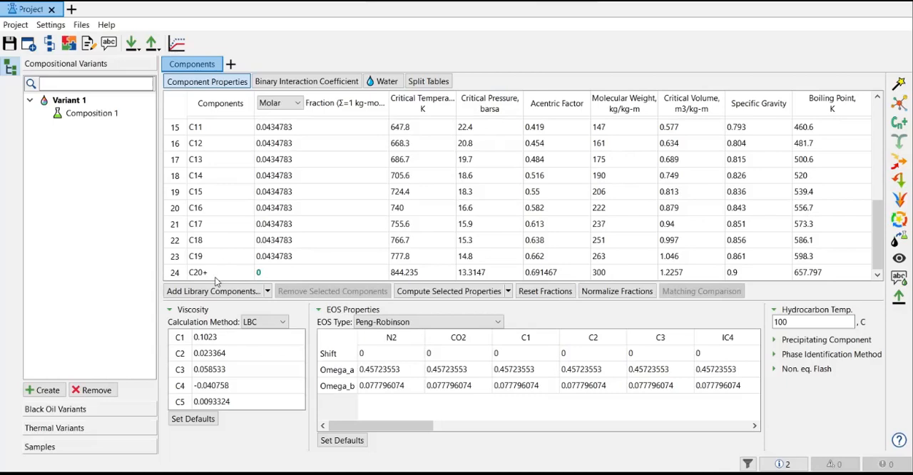
{"action": "mouse_move", "coordinate": [260, 315]}
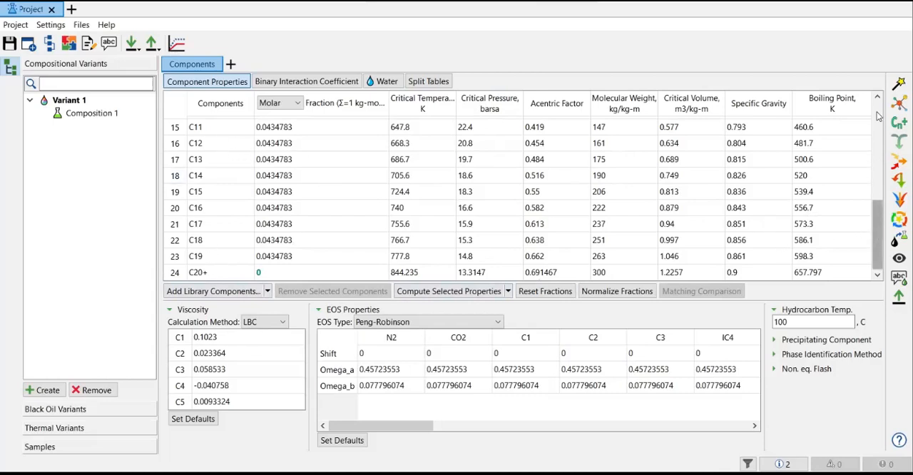
{"action": "scroll", "scroll_direction": "up", "scroll_amount": 3}
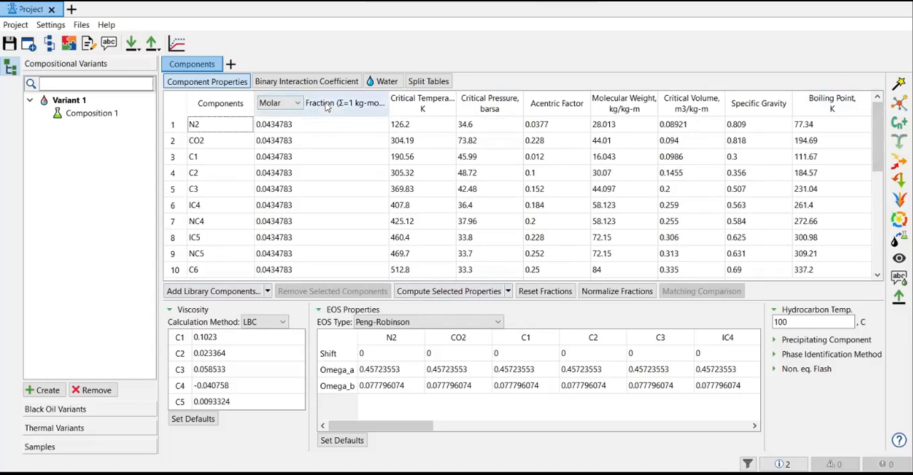
{"action": "left_click", "coordinate": [345, 102]}
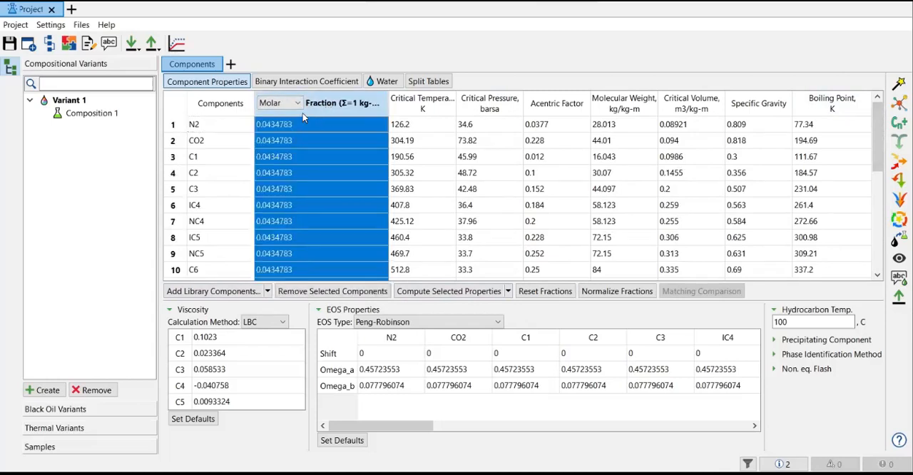
{"action": "left_click", "coordinate": [297, 103]}
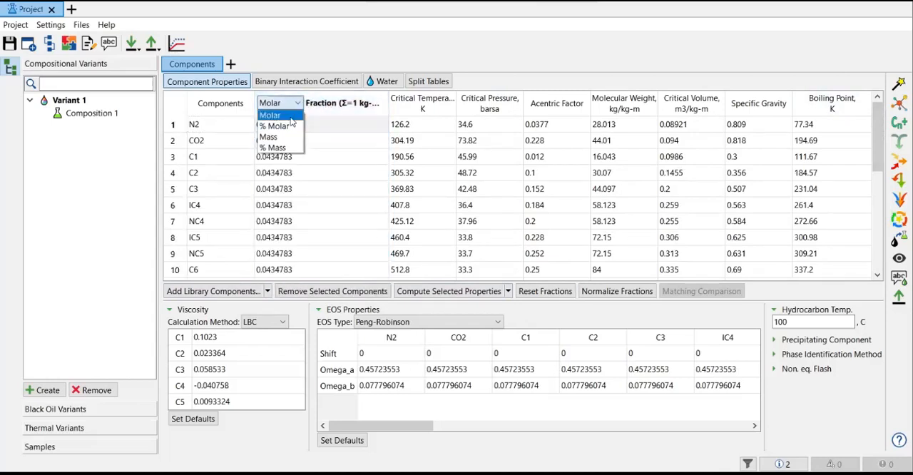
{"action": "mouse_move", "coordinate": [274, 126]}
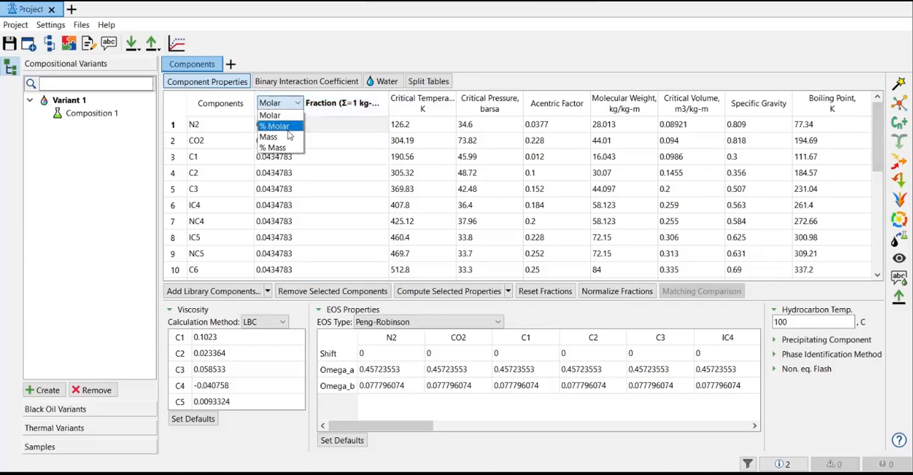
{"action": "mouse_move", "coordinate": [268, 136]}
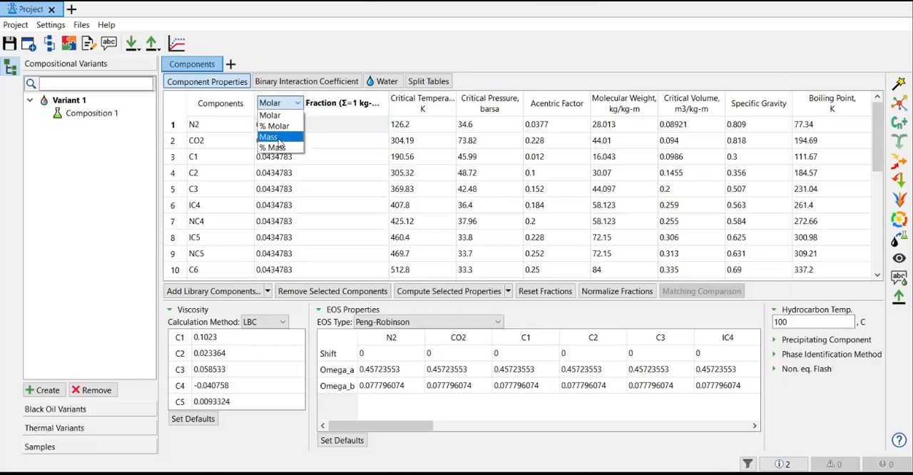
{"action": "left_click", "coordinate": [270, 114]}
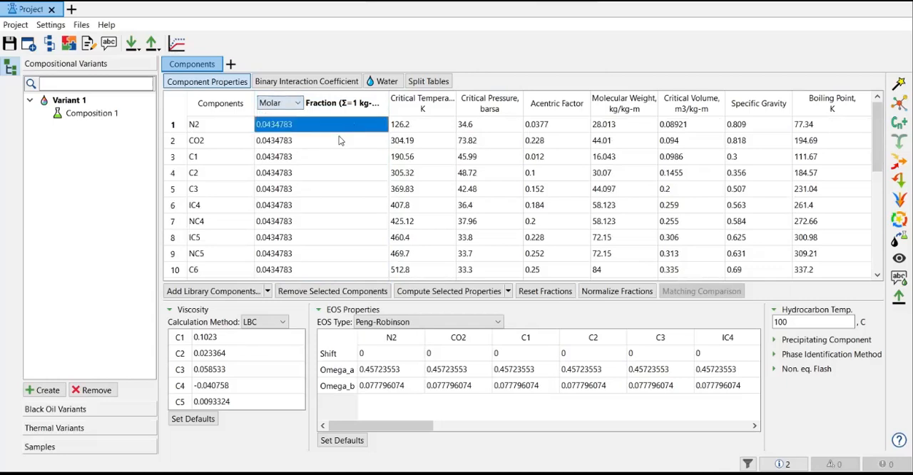
{"action": "left_click", "coordinate": [321, 140]}
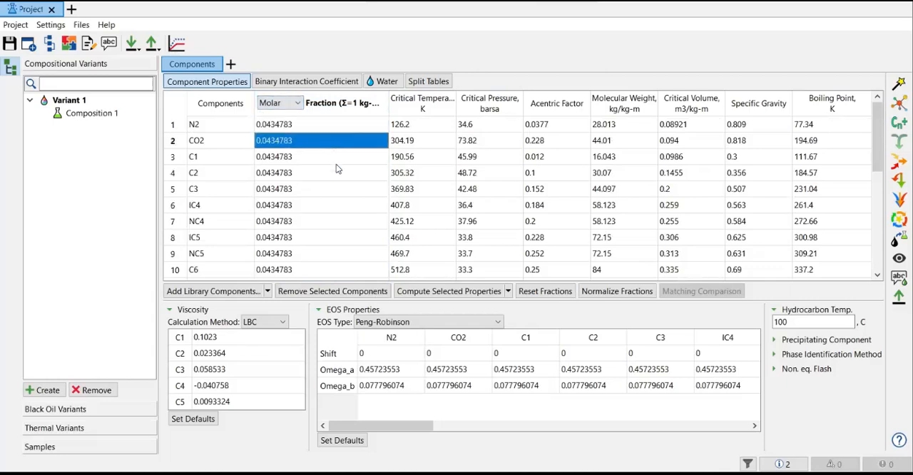
{"action": "scroll", "scroll_direction": "down", "scroll_amount": 3}
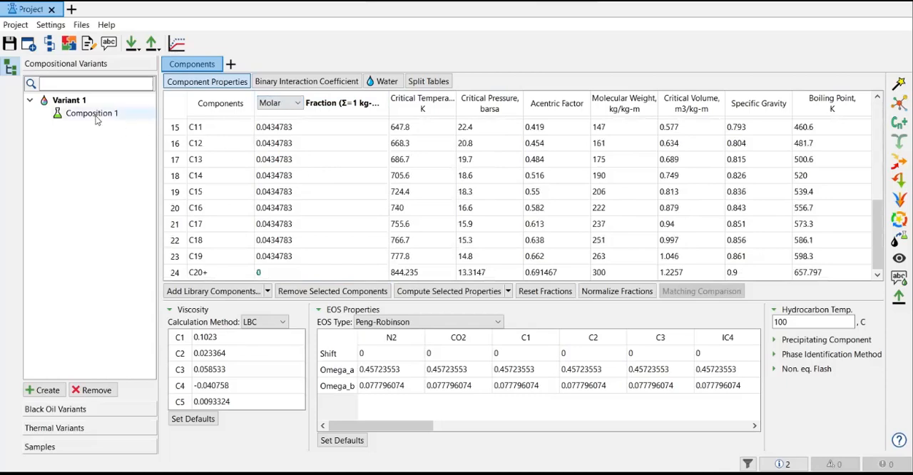
{"action": "mouse_move", "coordinate": [92, 114]}
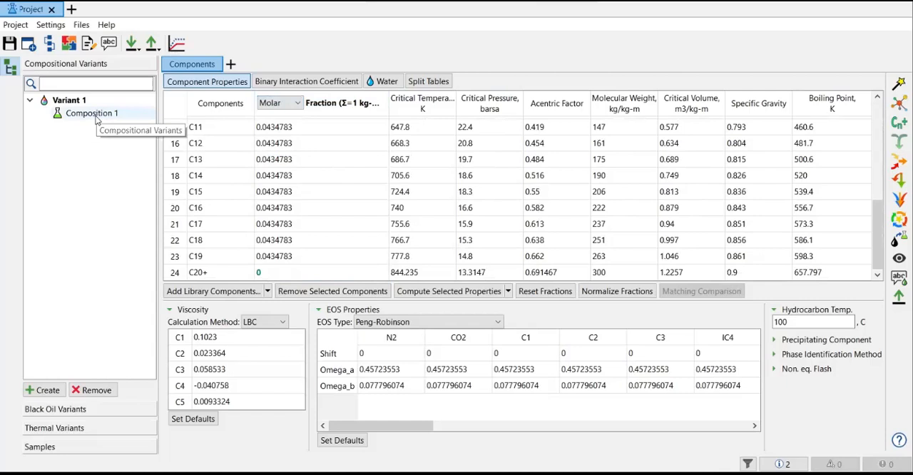
Duplicate Composition 1, rename the copy Heavy, and return to the Light composition
{"action": "right_click", "coordinate": [92, 112]}
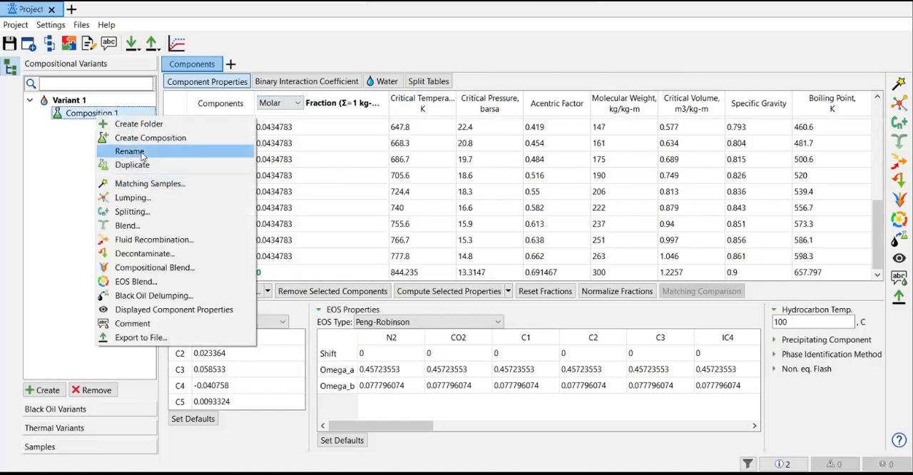
{"action": "mouse_move", "coordinate": [135, 165]}
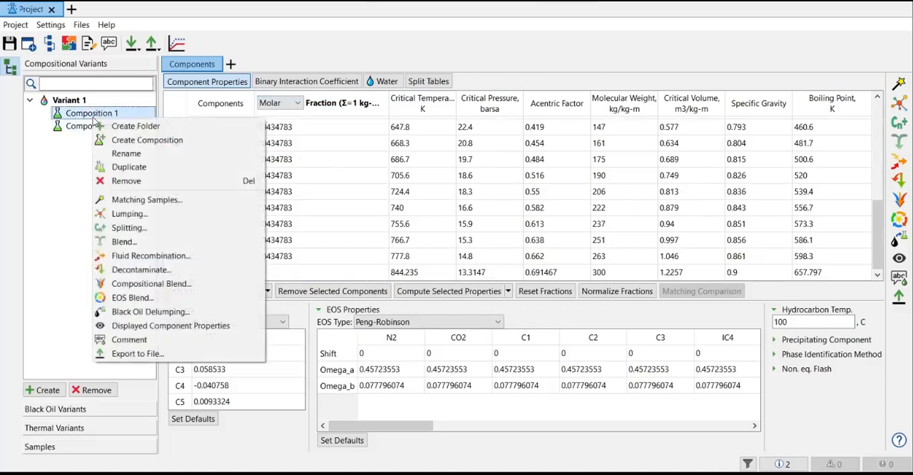
{"action": "left_click", "coordinate": [128, 165]}
{"action": "type", "text": "Light"}
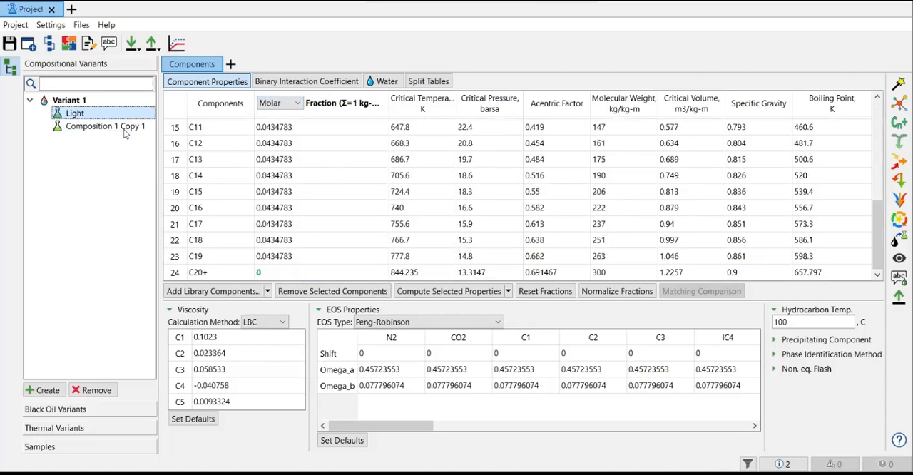
{"action": "right_click", "coordinate": [106, 126]}
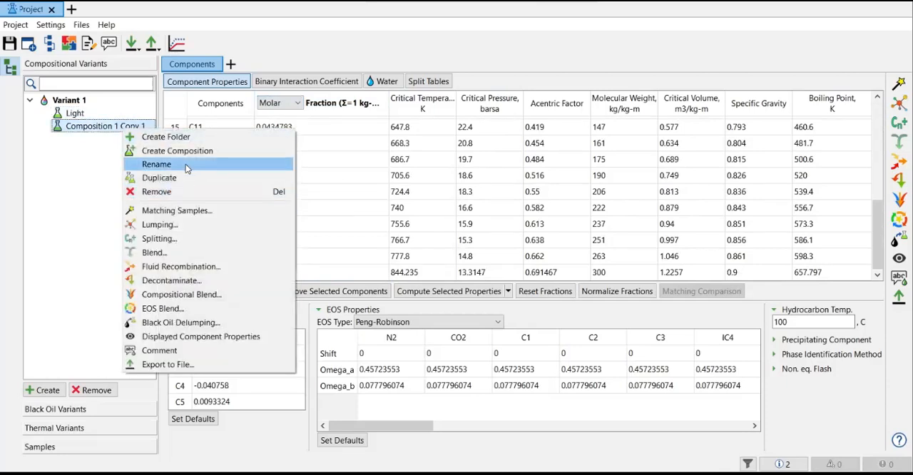
{"action": "left_click", "coordinate": [157, 164]}
{"action": "type", "text": "Heavy"}
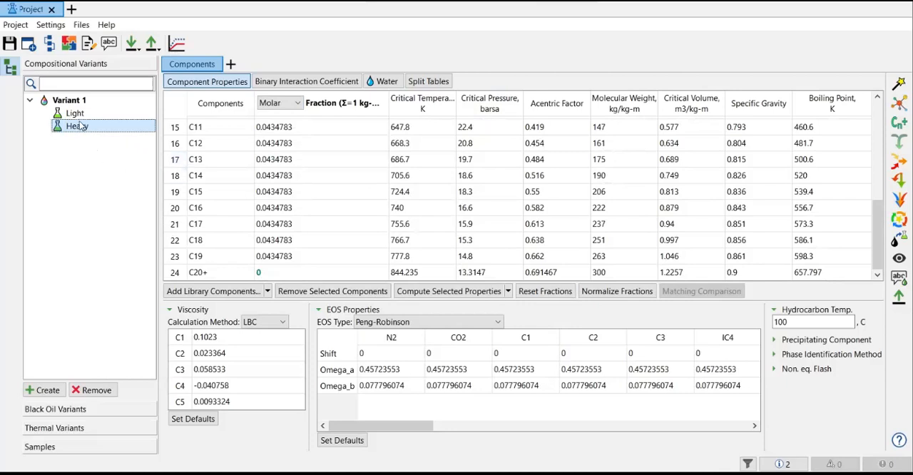
{"action": "left_click", "coordinate": [74, 113]}
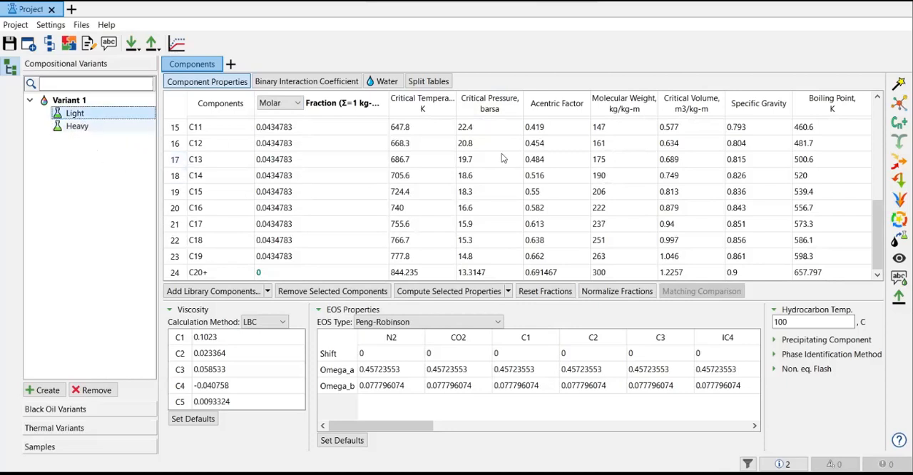
{"action": "scroll", "scroll_direction": "up", "scroll_amount": 3}
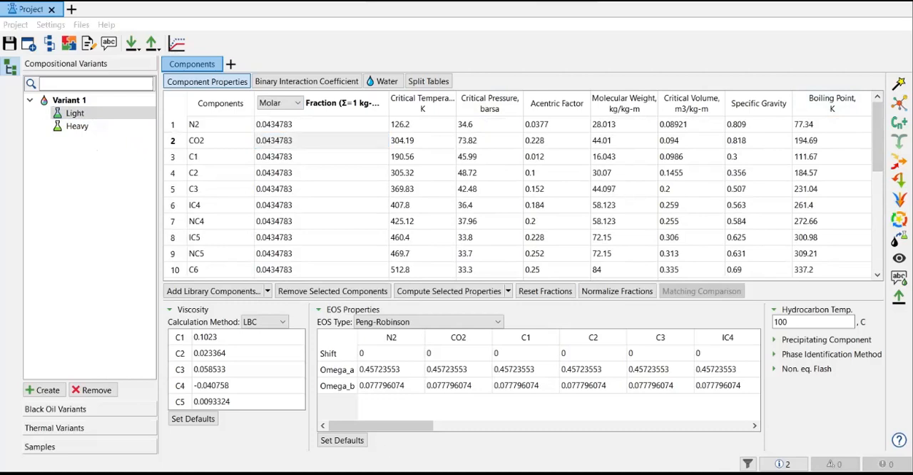
{"action": "mouse_move", "coordinate": [626, 204]}
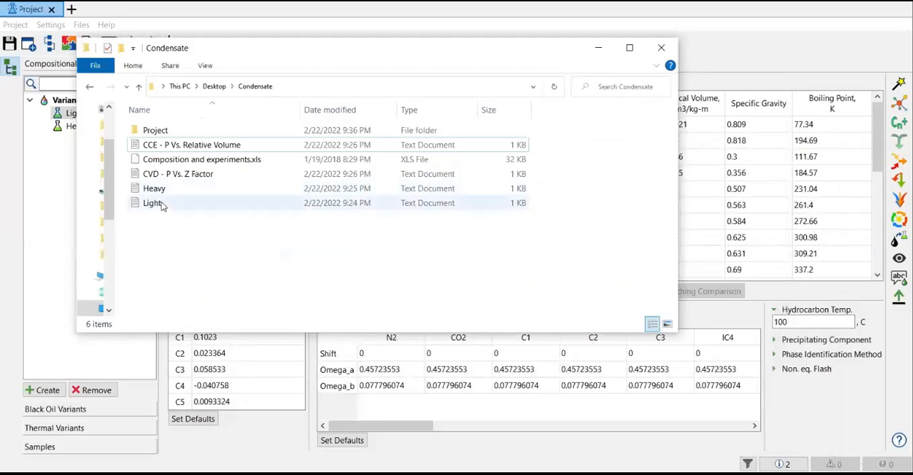
{"action": "mouse_move", "coordinate": [154, 189]}
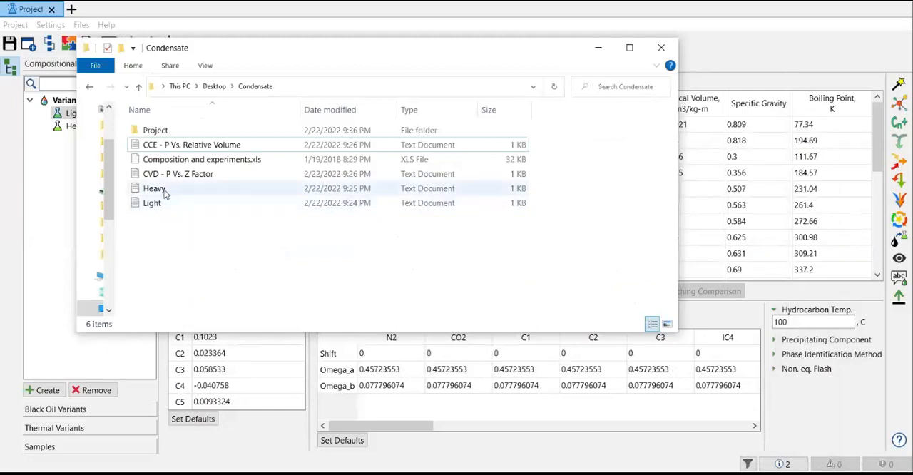
Open the Light and then the Heavy fractions text files from the Condensate folder in Notepad
{"action": "left_click", "coordinate": [152, 203]}
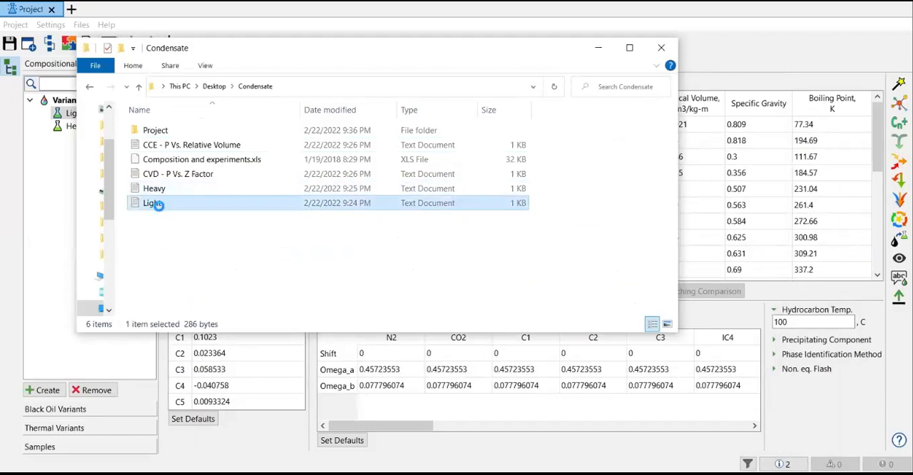
{"action": "double_click", "coordinate": [149, 202]}
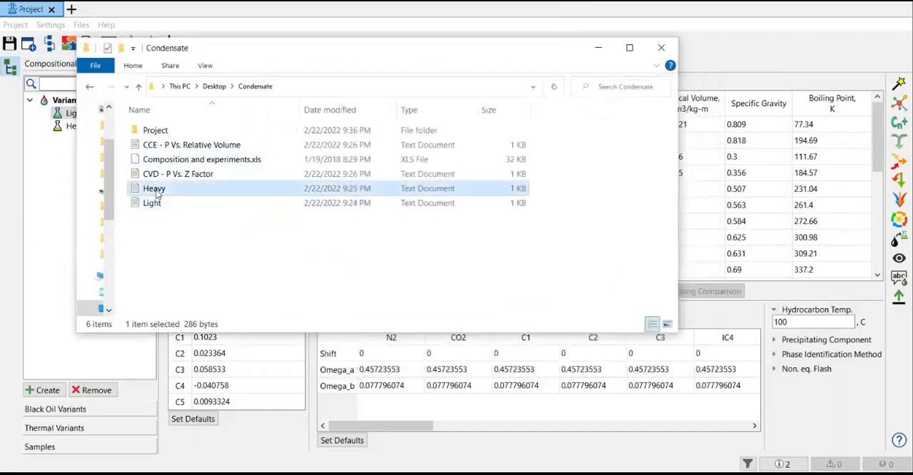
{"action": "double_click", "coordinate": [154, 189]}
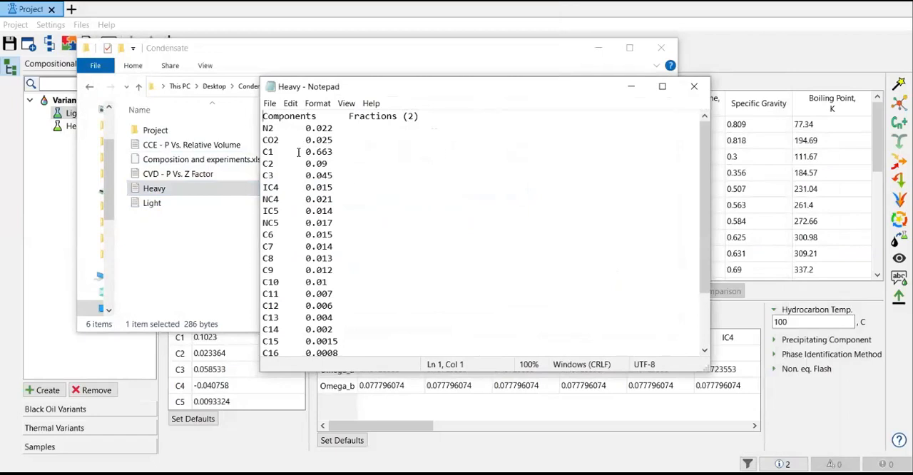
{"action": "left_click", "coordinate": [693, 87]}
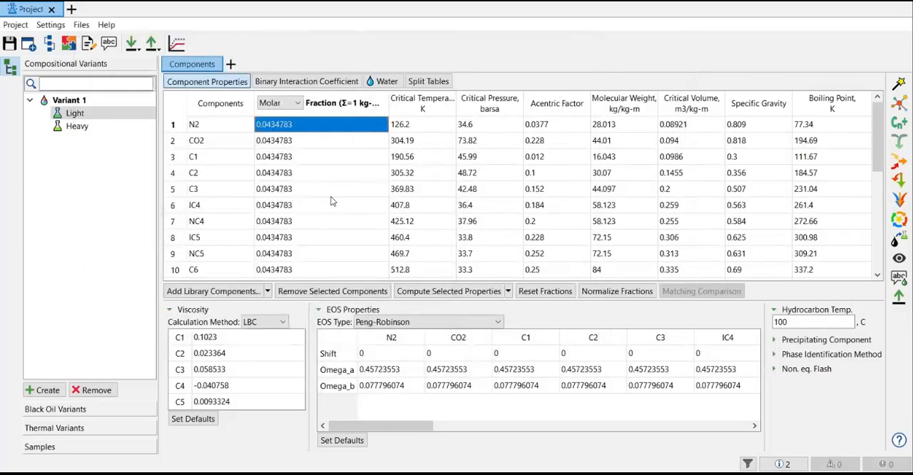
{"action": "mouse_move", "coordinate": [859, 138]}
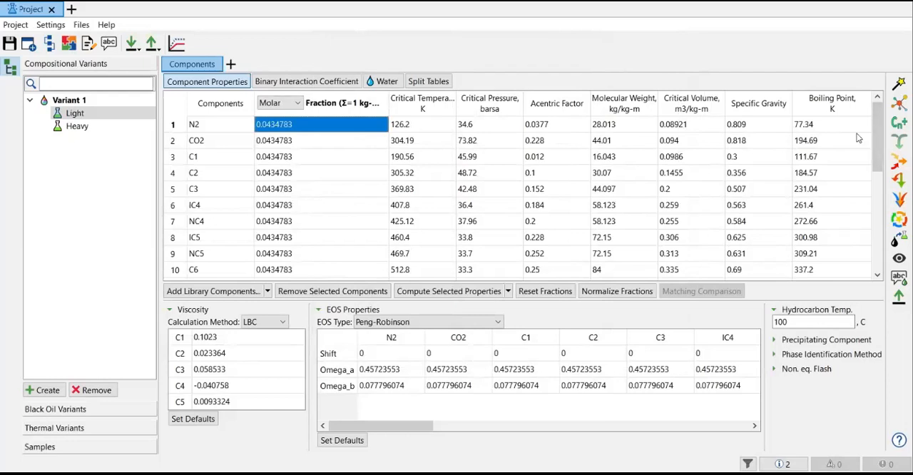
{"action": "mouse_move", "coordinate": [306, 228]}
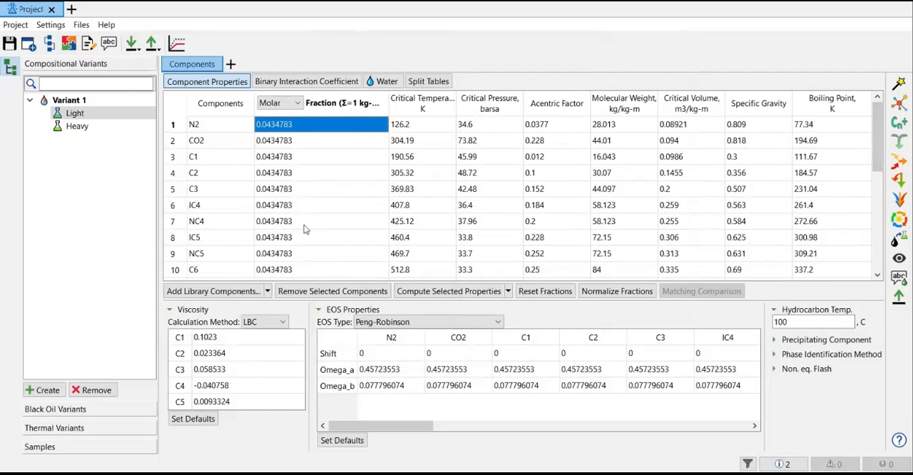
{"action": "mouse_move", "coordinate": [363, 180]}
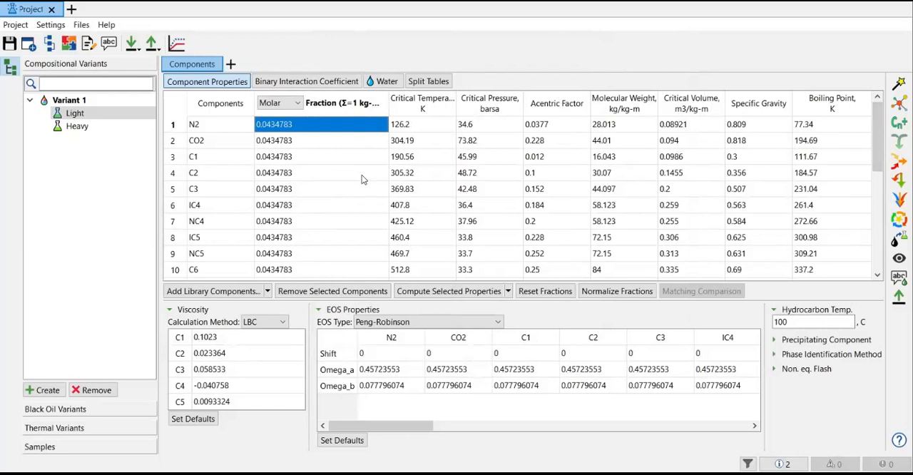
{"action": "left_click", "coordinate": [196, 140]}
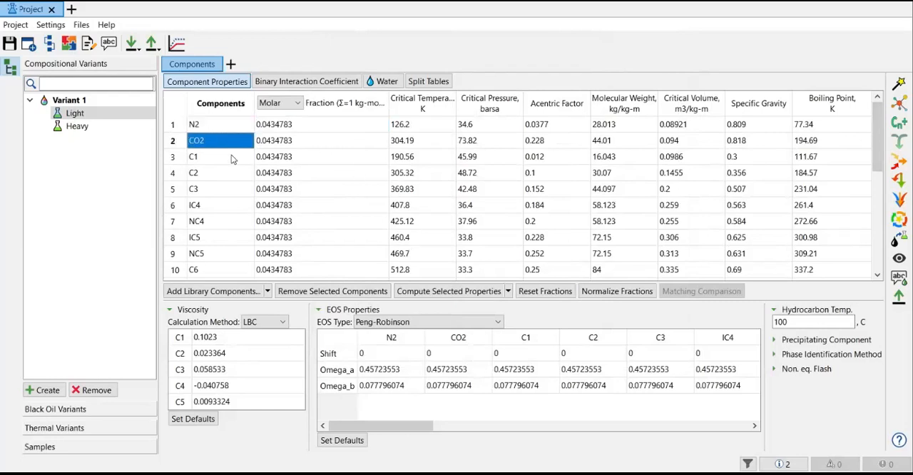
{"action": "mouse_move", "coordinate": [221, 136]}
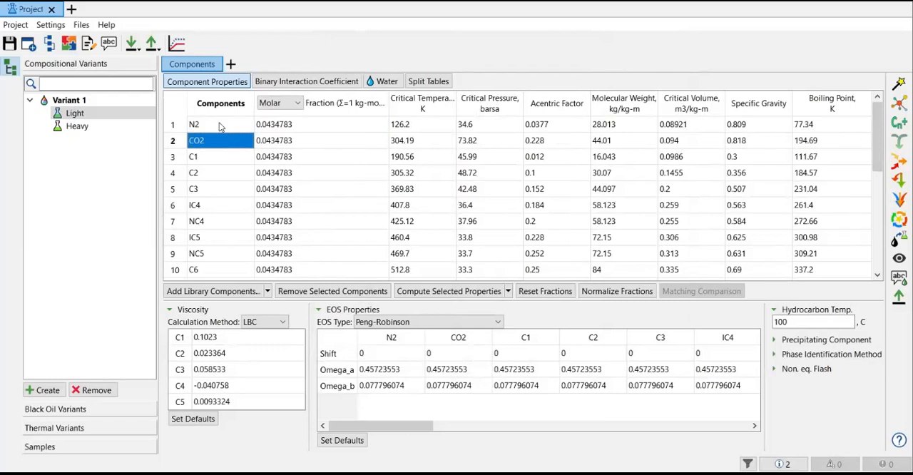
{"action": "mouse_move", "coordinate": [217, 146]}
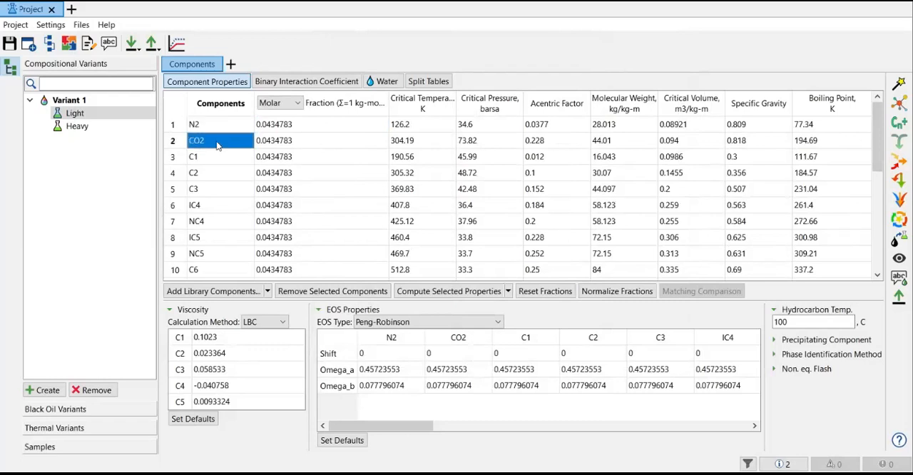
{"action": "mouse_move", "coordinate": [216, 161]}
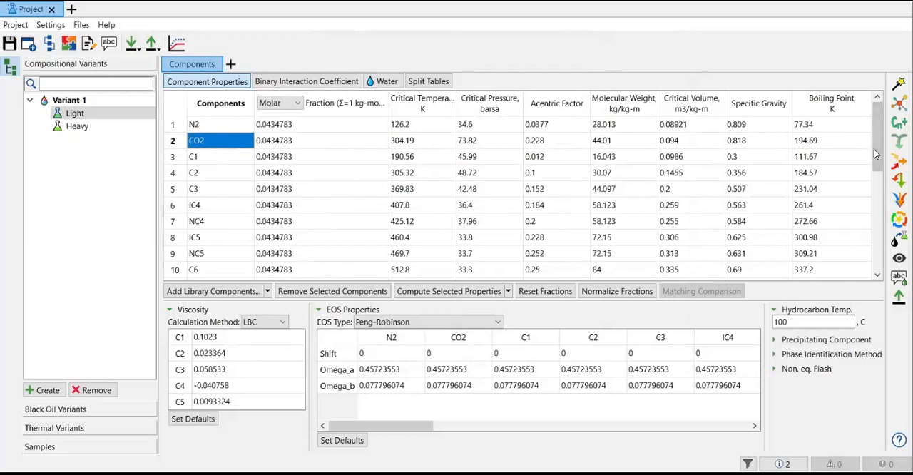
{"action": "mouse_move", "coordinate": [880, 205]}
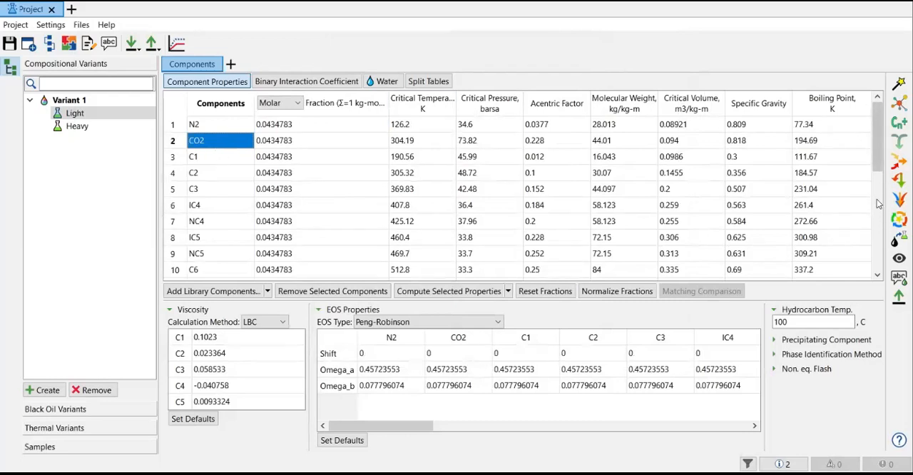
{"action": "scroll", "scroll_direction": "down", "scroll_amount": 3}
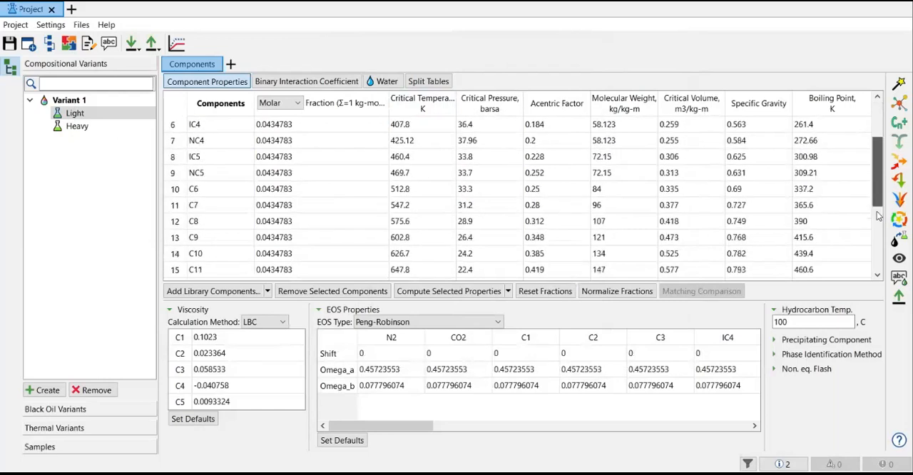
{"action": "scroll", "scroll_direction": "up", "scroll_amount": 3}
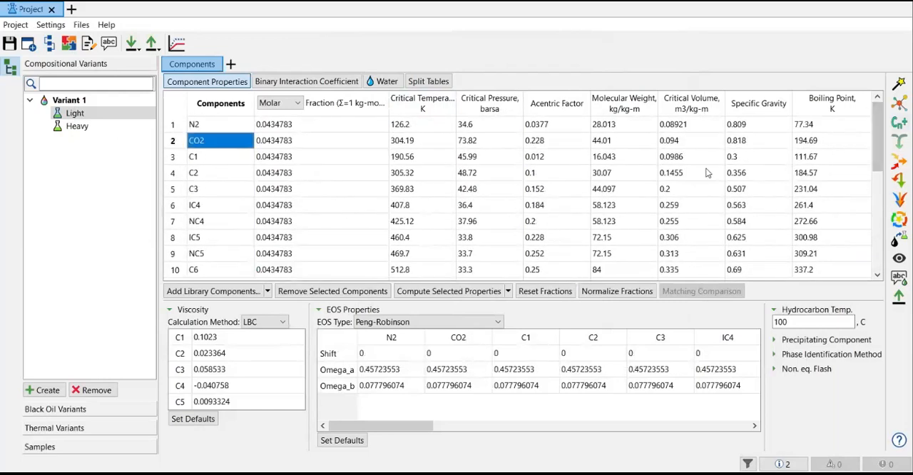
{"action": "mouse_move", "coordinate": [254, 234]}
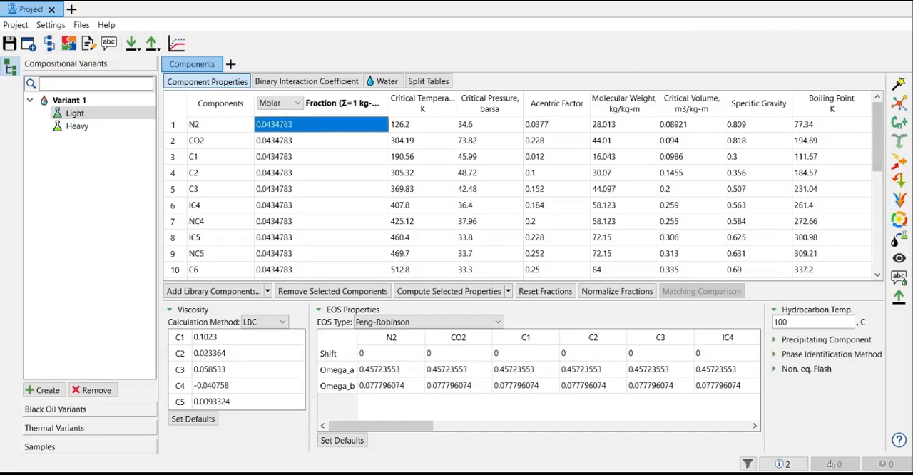
{"action": "left_click", "coordinate": [321, 171]}
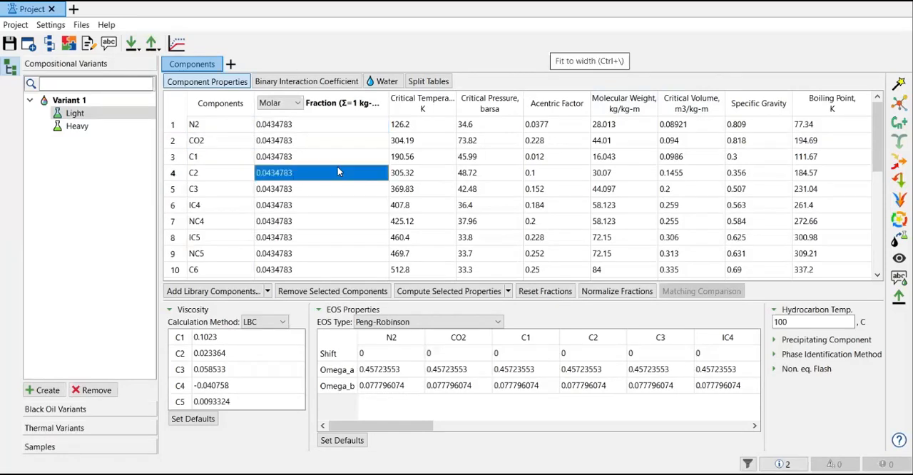
{"action": "left_click", "coordinate": [321, 122]}
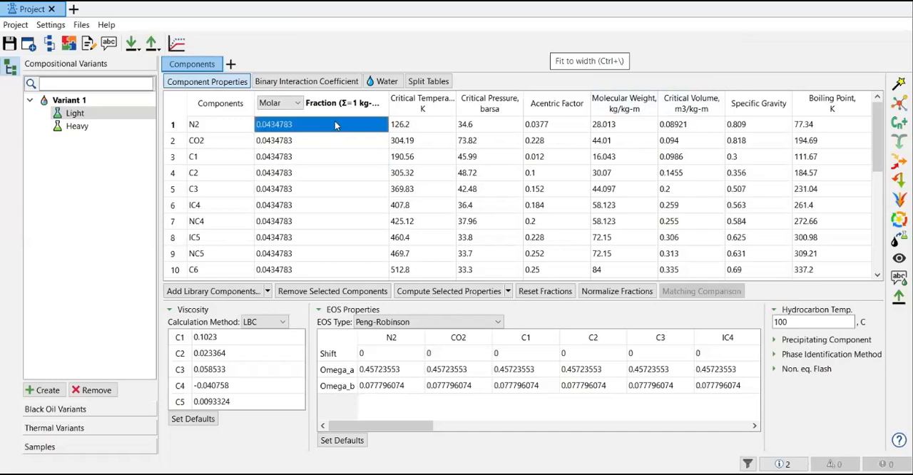
{"action": "mouse_move", "coordinate": [317, 154]}
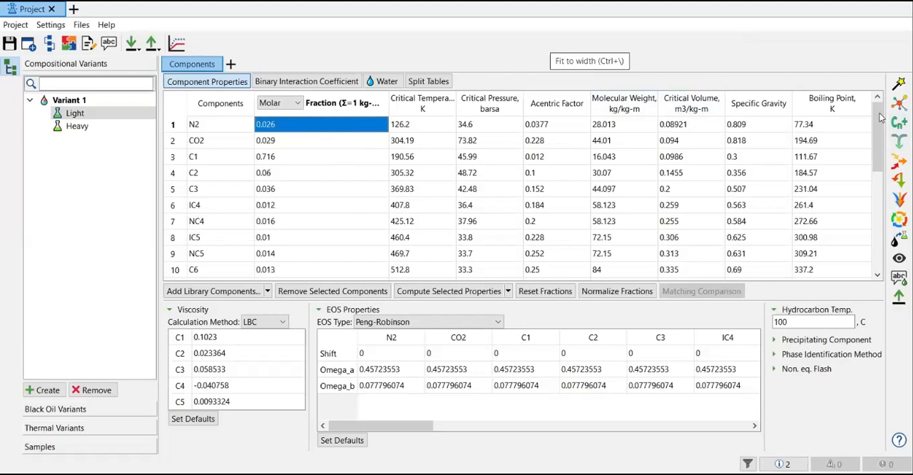
{"action": "scroll", "scroll_direction": "down", "scroll_amount": 3}
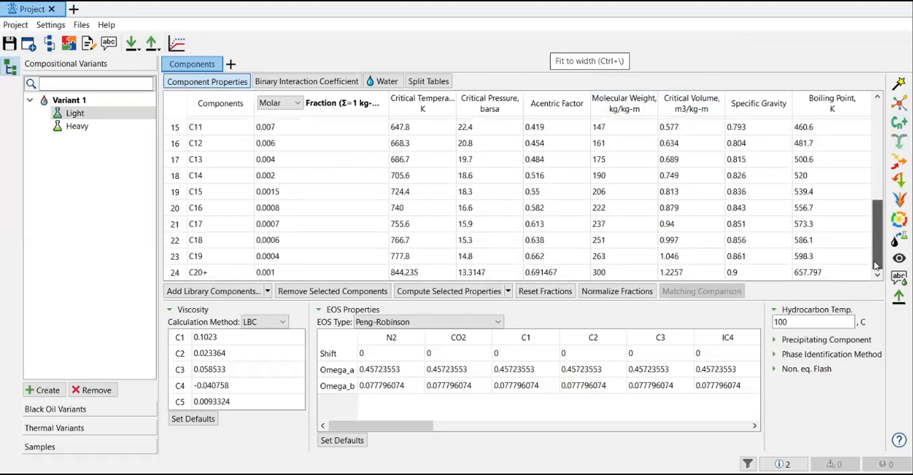
{"action": "scroll", "scroll_direction": "up", "scroll_amount": 3}
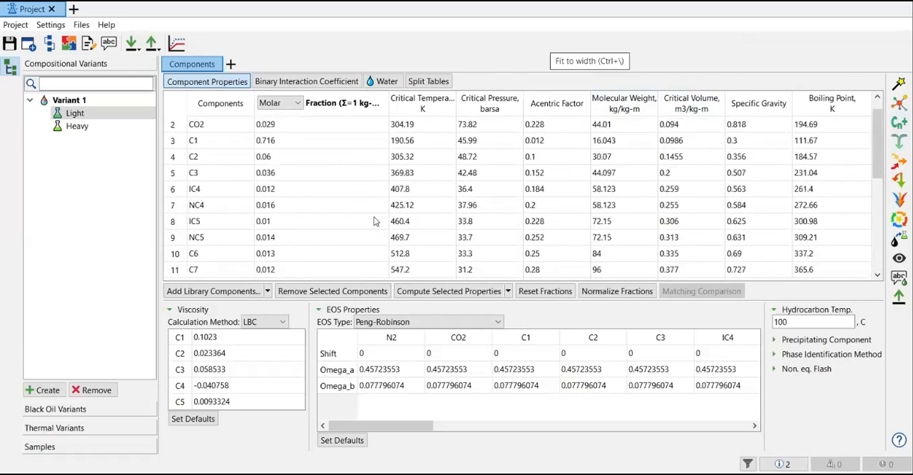
{"action": "left_click", "coordinate": [319, 125]}
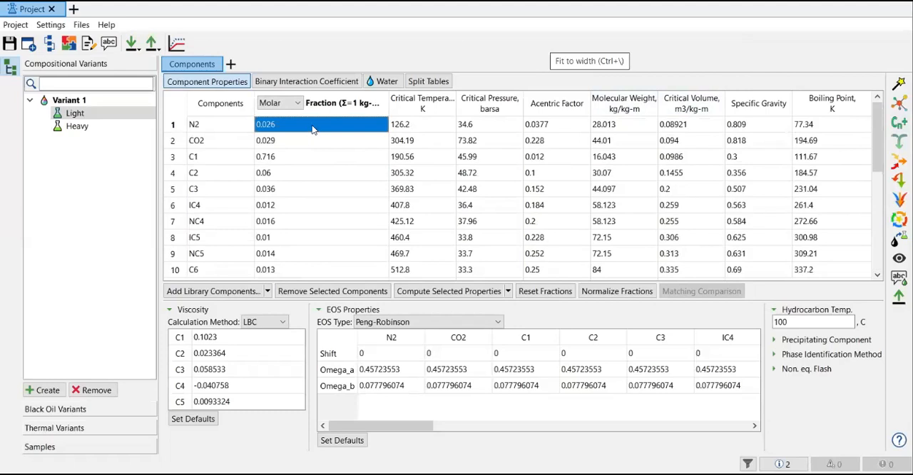
{"action": "left_click", "coordinate": [321, 140]}
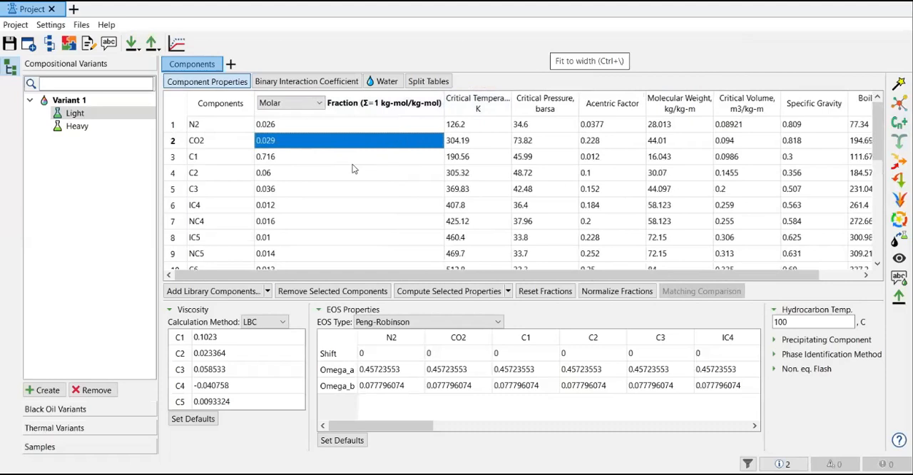
{"action": "left_click", "coordinate": [349, 124]}
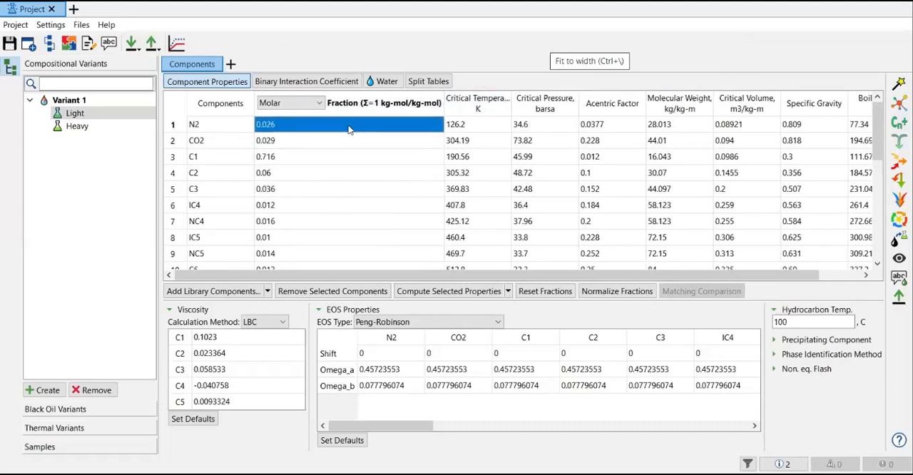
{"action": "scroll", "scroll_direction": "down", "scroll_amount": 3}
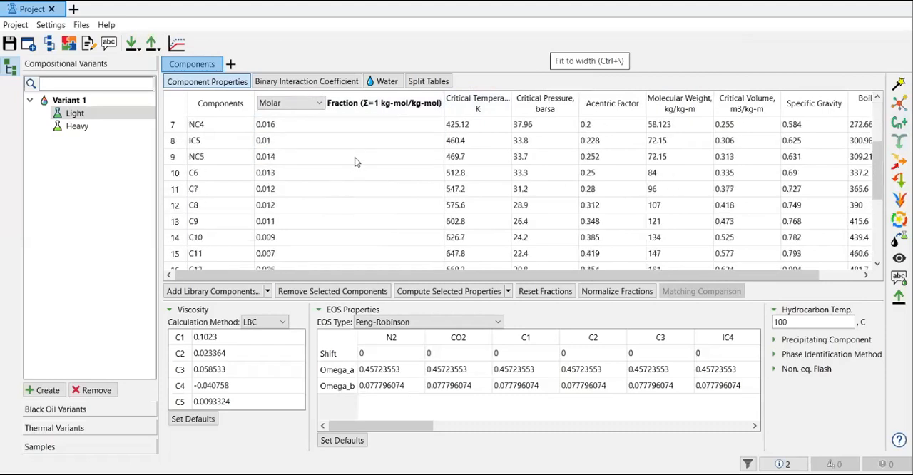
{"action": "scroll", "scroll_direction": "down", "scroll_amount": 3}
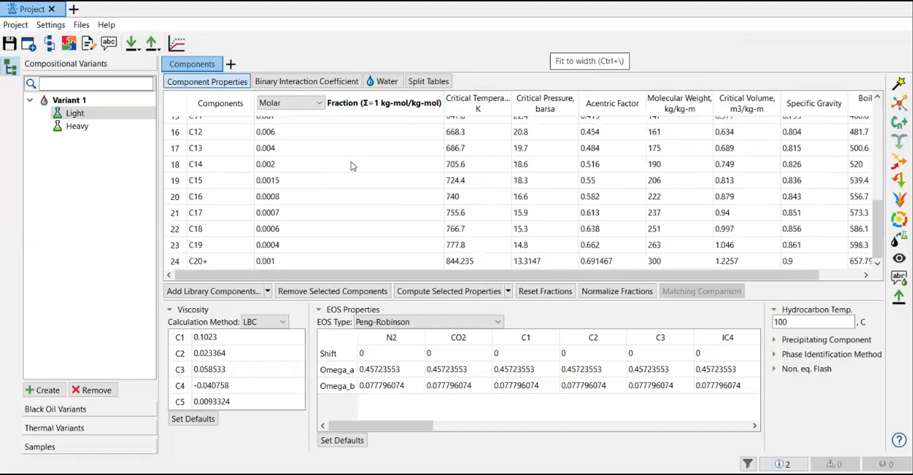
{"action": "left_click", "coordinate": [289, 103]}
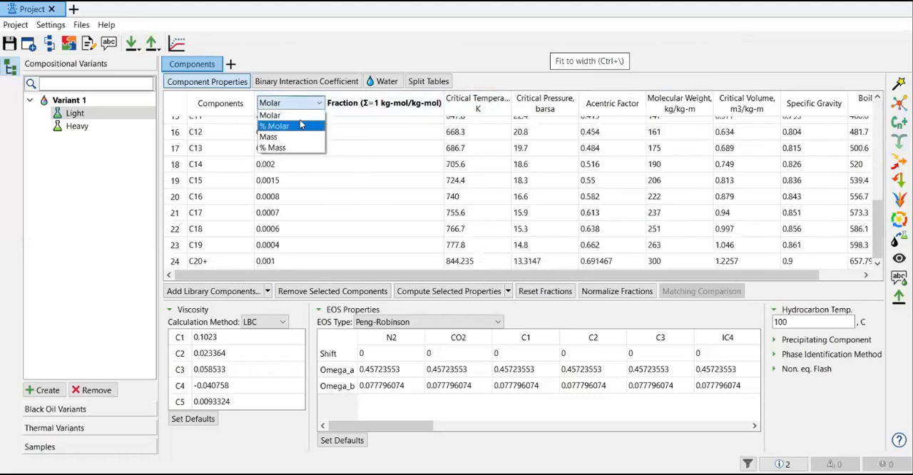
{"action": "mouse_move", "coordinate": [270, 114]}
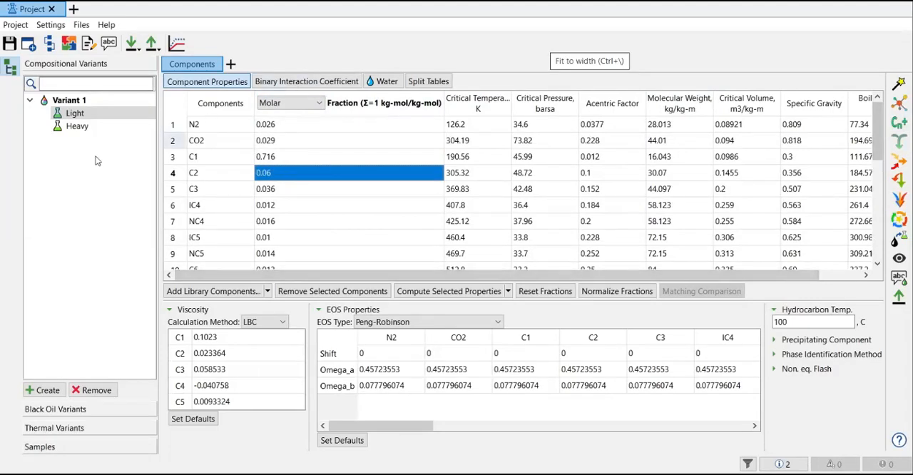
{"action": "mouse_move", "coordinate": [105, 140]}
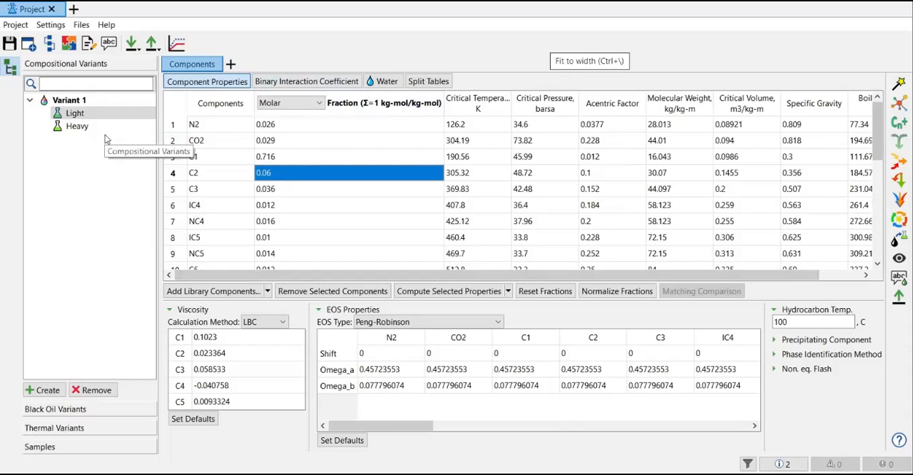
{"action": "mouse_move", "coordinate": [382, 140]}
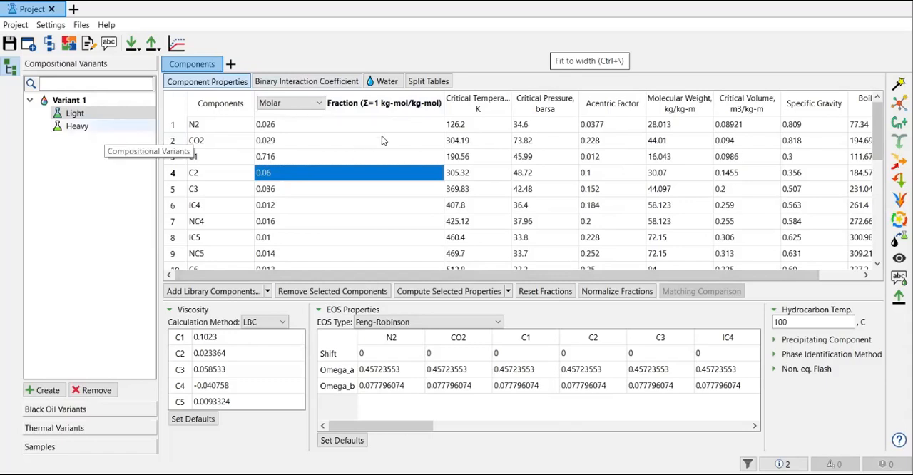
Paste the Heavy molar fractions (N2 0.022, C1 0.663, C2 0.09) and return to Light
{"action": "left_click", "coordinate": [77, 125]}
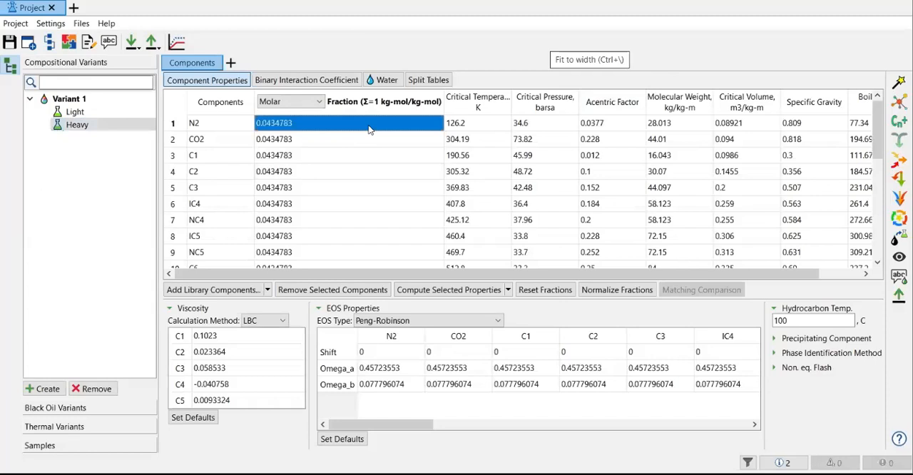
{"action": "mouse_move", "coordinate": [455, 180]}
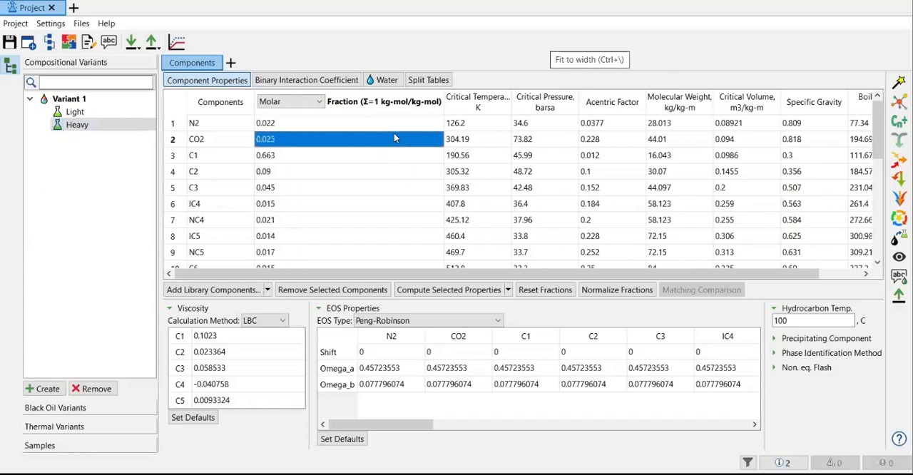
{"action": "left_click", "coordinate": [74, 111]}
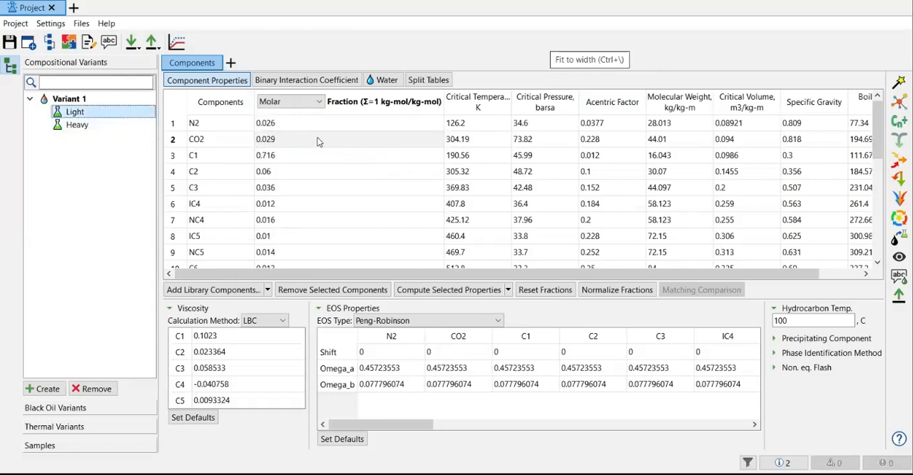
{"action": "mouse_move", "coordinate": [327, 130]}
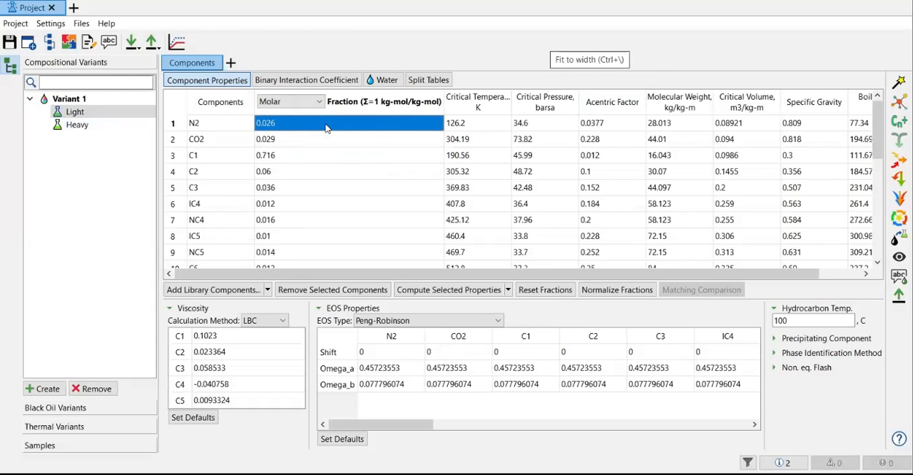
Review the Light table down to C19 0.0004 and C20+ 0.001 and narrow its Fraction column
{"action": "left_click", "coordinate": [74, 111]}
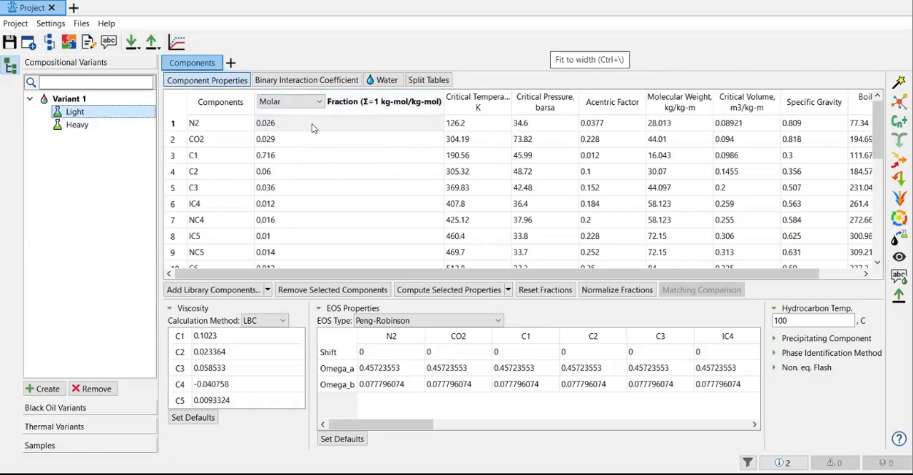
{"action": "scroll", "scroll_direction": "down", "scroll_amount": 3}
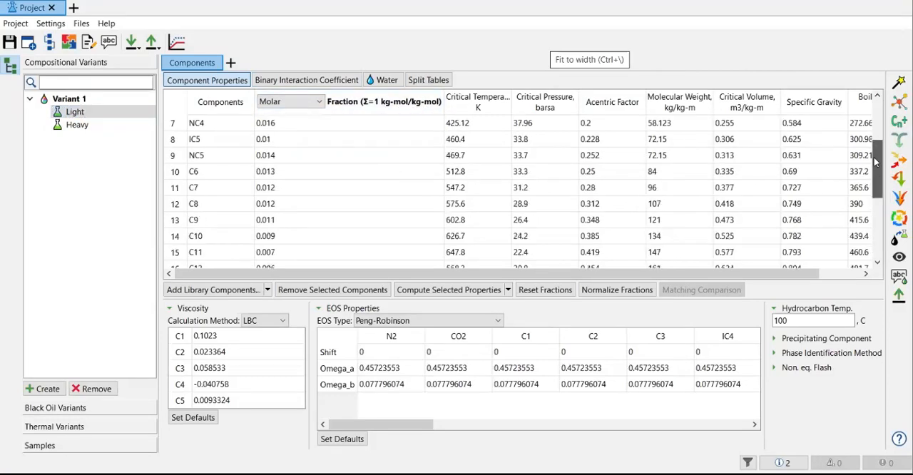
{"action": "scroll", "scroll_direction": "down", "scroll_amount": 3}
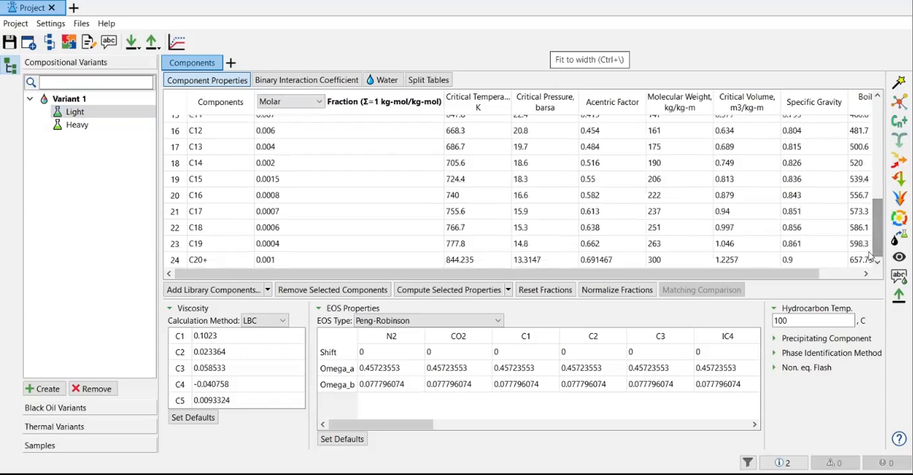
{"action": "mouse_move", "coordinate": [375, 261]}
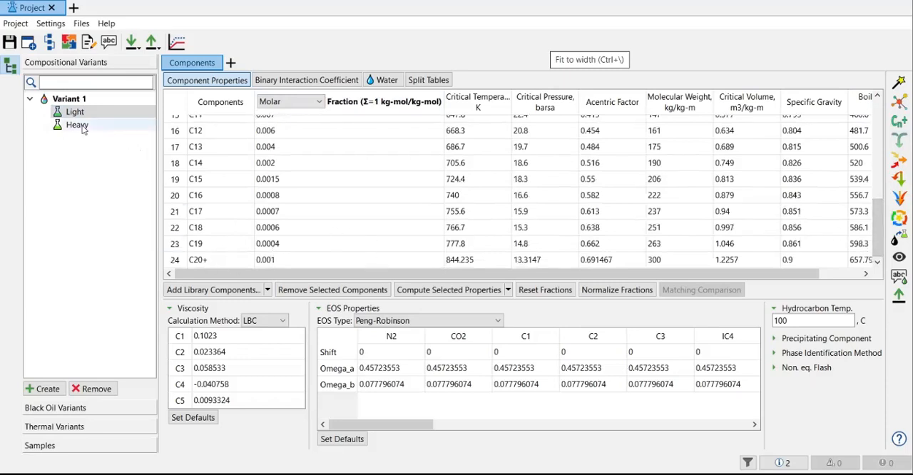
{"action": "left_click", "coordinate": [77, 126]}
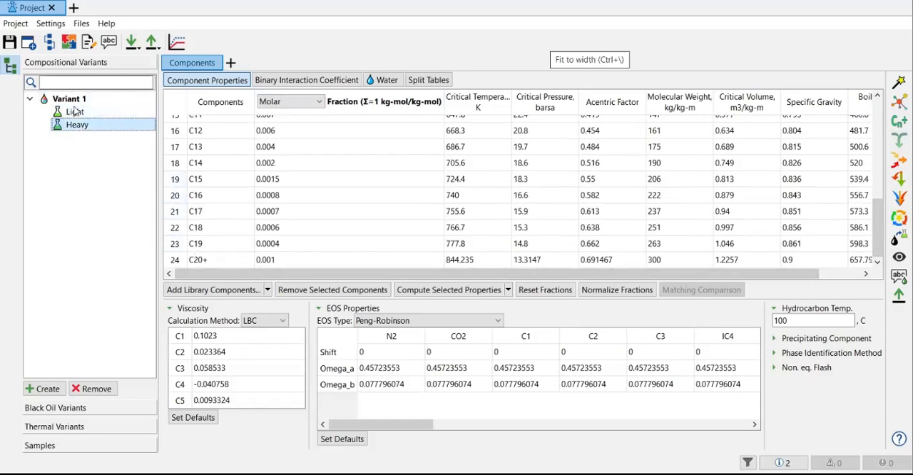
{"action": "left_click", "coordinate": [75, 111]}
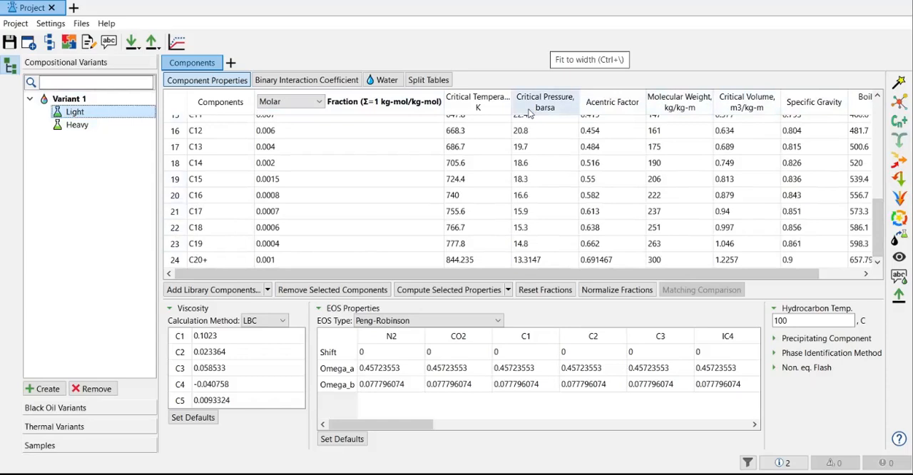
{"action": "mouse_move", "coordinate": [448, 109]}
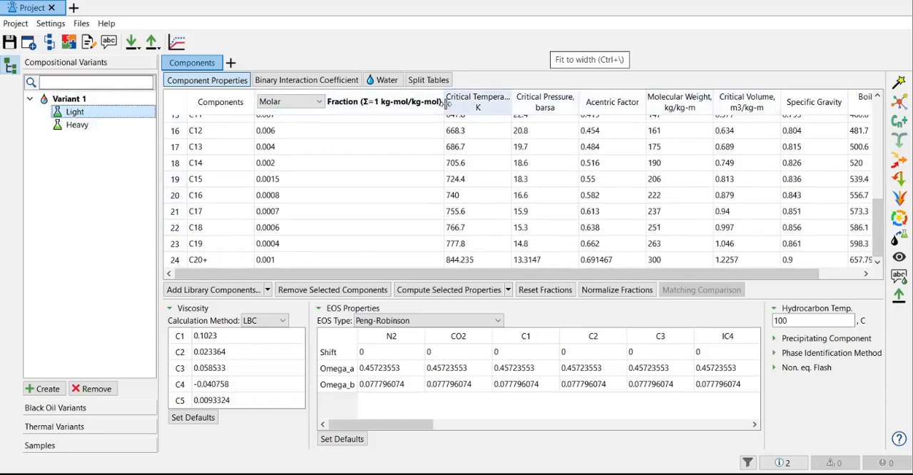
{"action": "left_click_drag", "start_coordinate": [445, 101], "coordinate": [331, 102]}
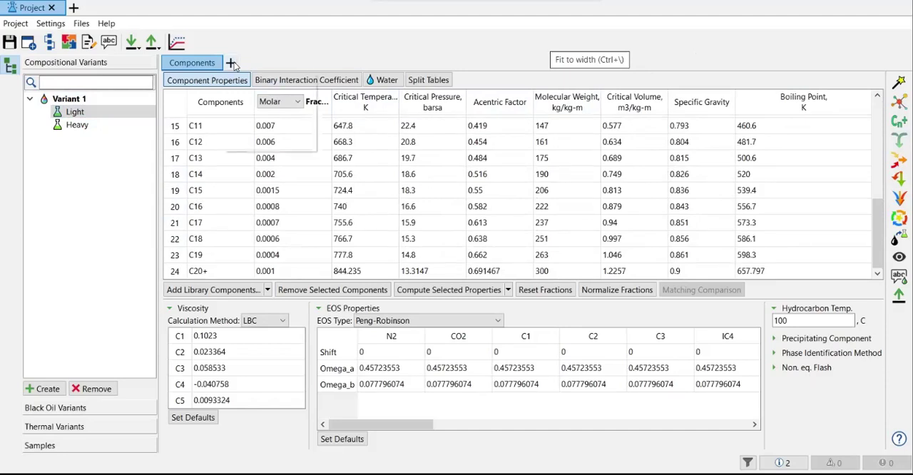
Add a Saturation Pressure experiment from the Experiments list, bringing up its options
{"action": "left_click", "coordinate": [232, 63]}
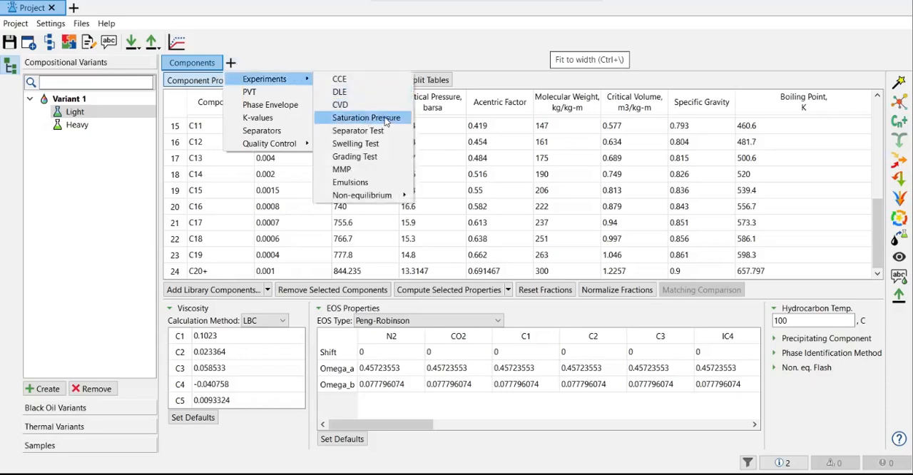
{"action": "left_click", "coordinate": [366, 117]}
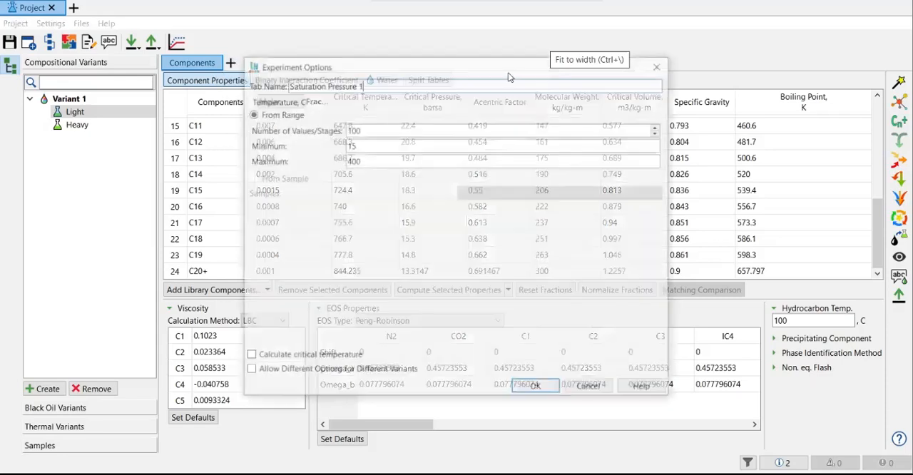